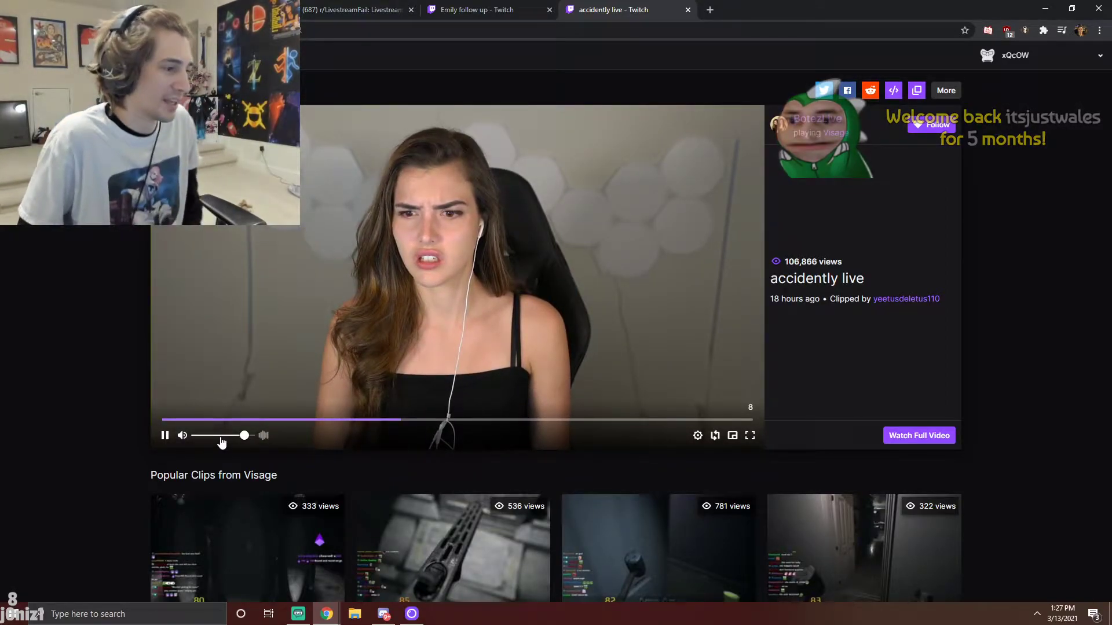
- Leave the 'accidently live' Twitch clip and return to the r/LivestreamFail tab
click(164, 436)
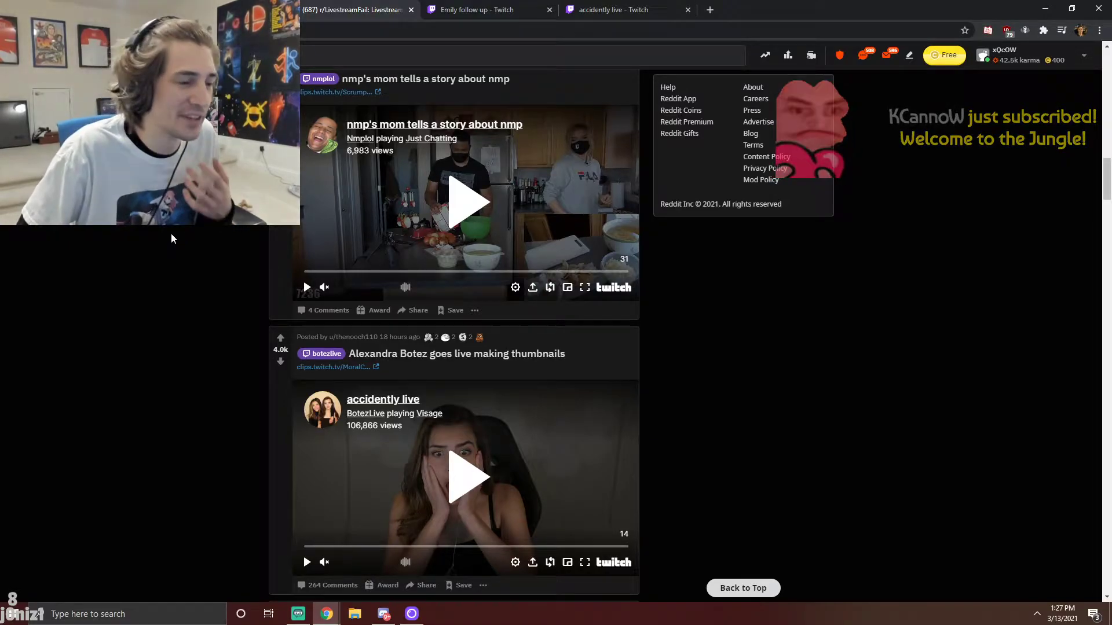
- Scroll past the Forsen tweet post to the TimTheTatman and cyr Hasan impression clips
scroll(down, 3)
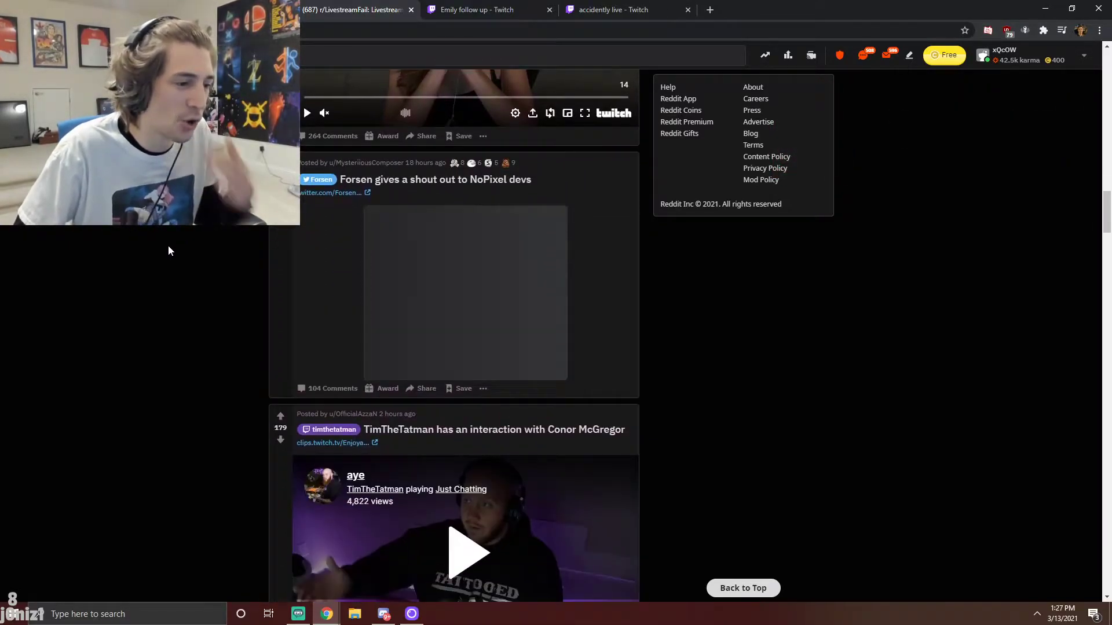
scroll(down, 3)
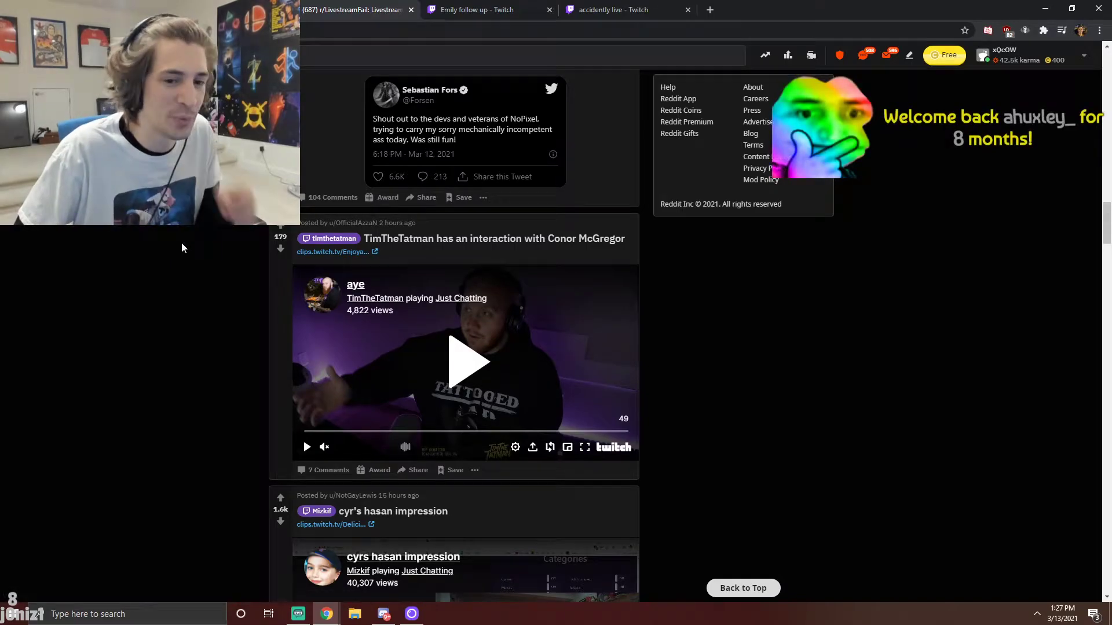
scroll(down, 3)
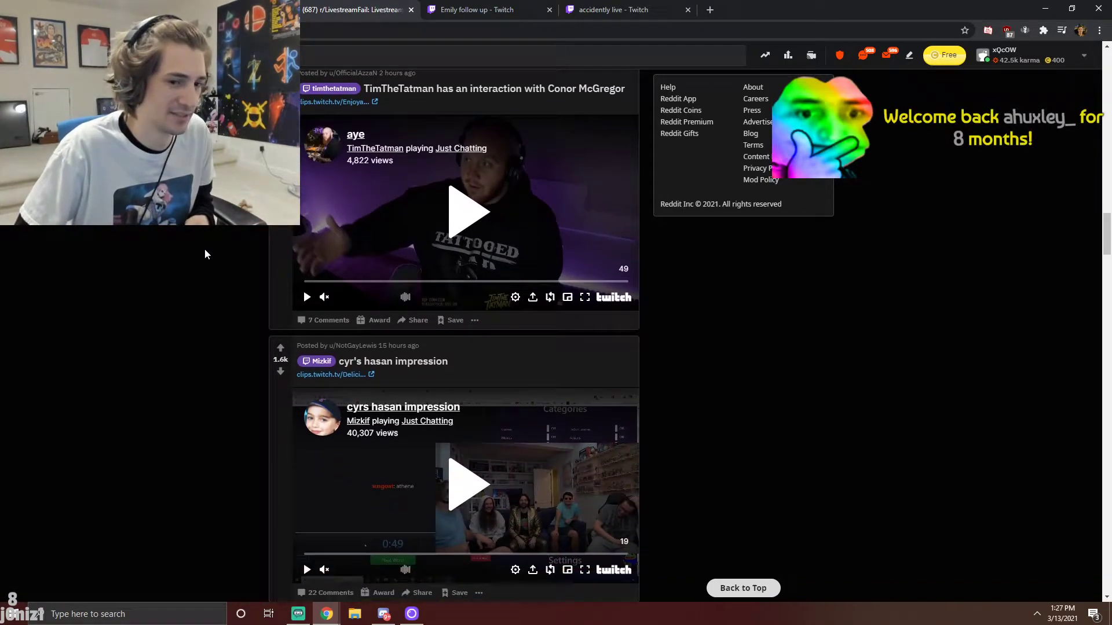
scroll(down, 3)
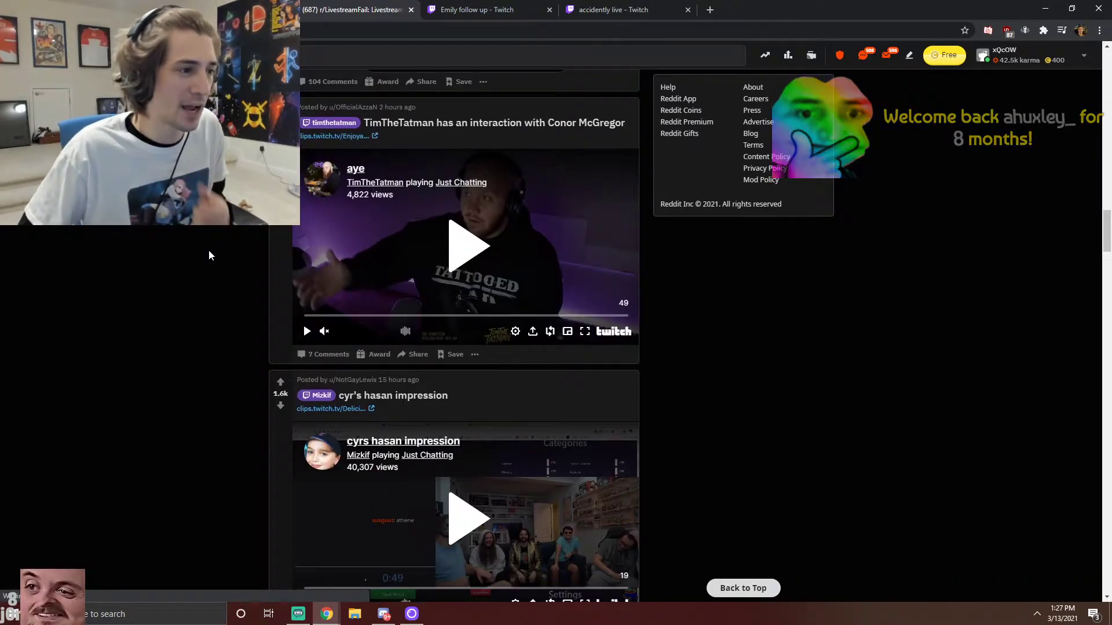
scroll(down, 3)
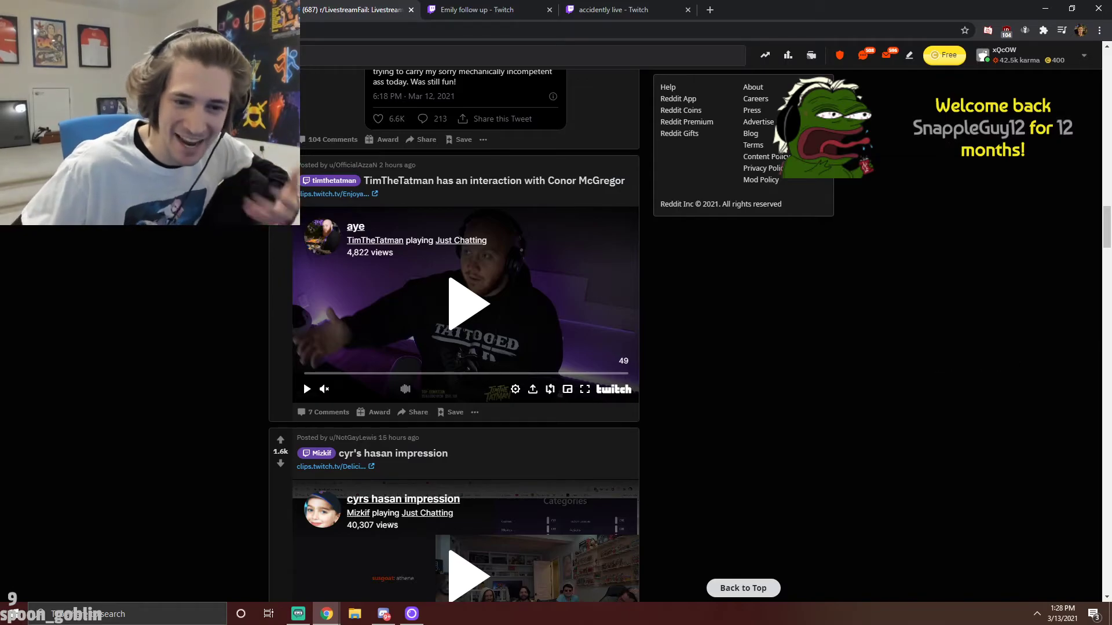
- Nudge the feed down until the cyr's Hasan impression clip is fully visible
scroll(down, 3)
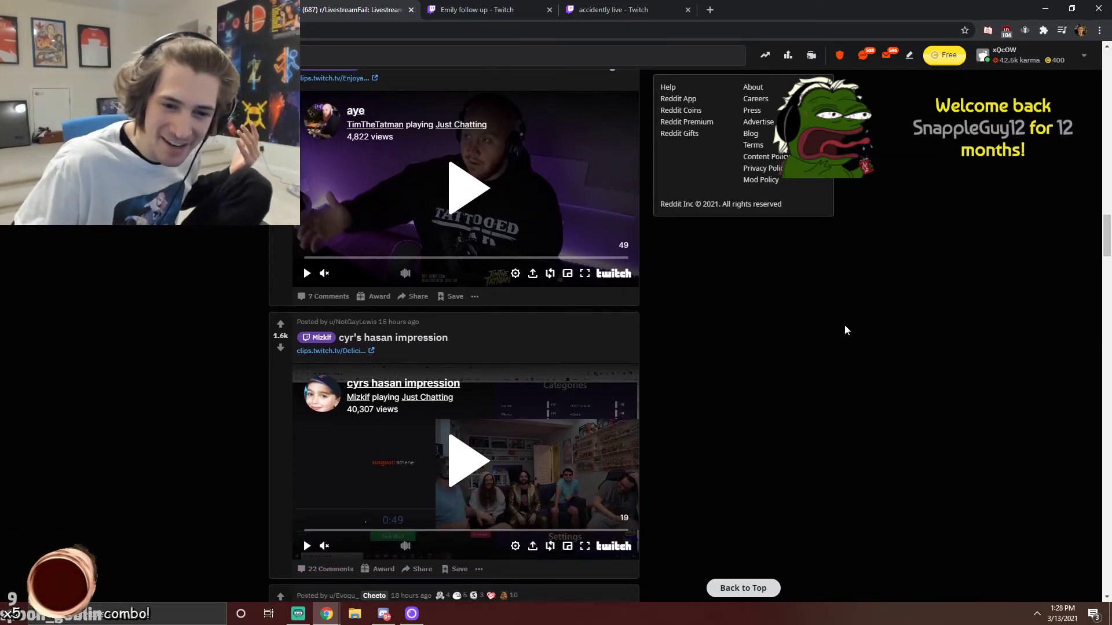